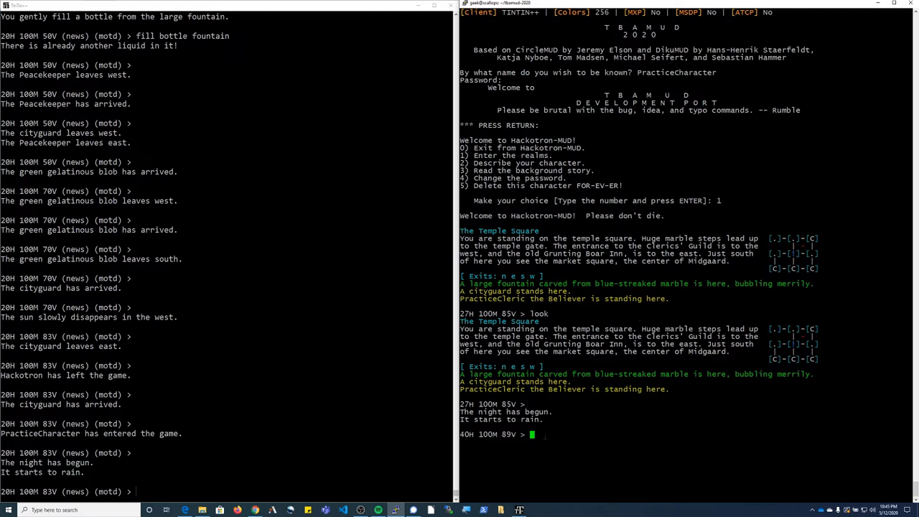
Run 'who' to list PracticeCharacter the Sentry and PracticeCleric the Believer online
{"action": "type", "text": "w"}
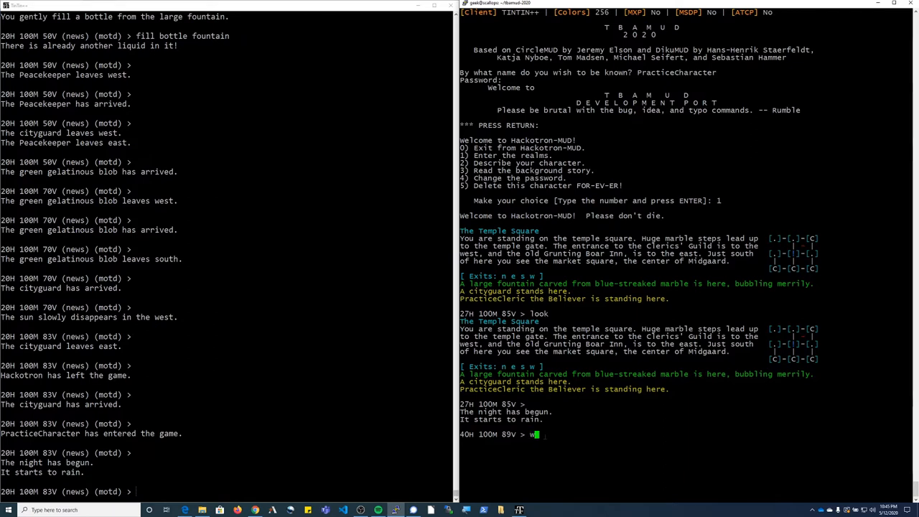
{"action": "type", "text": "ho"}
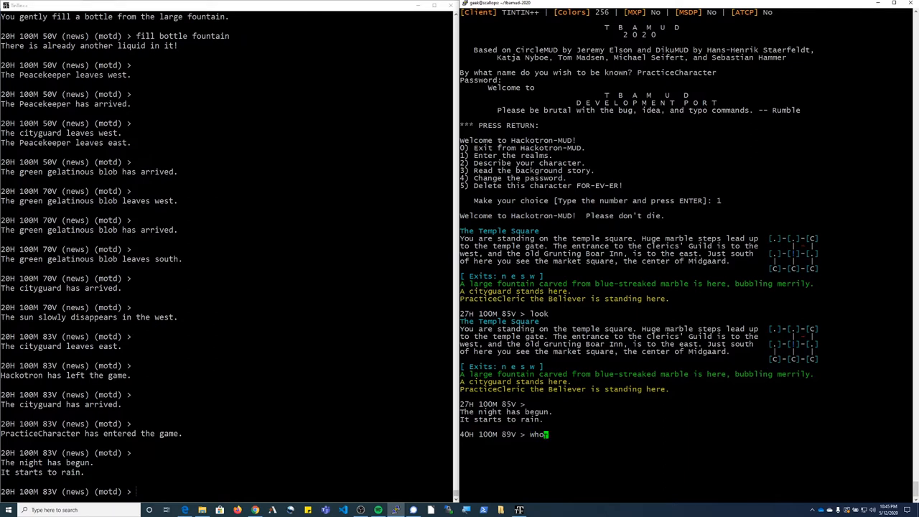
{"action": "key", "text": "Return"}
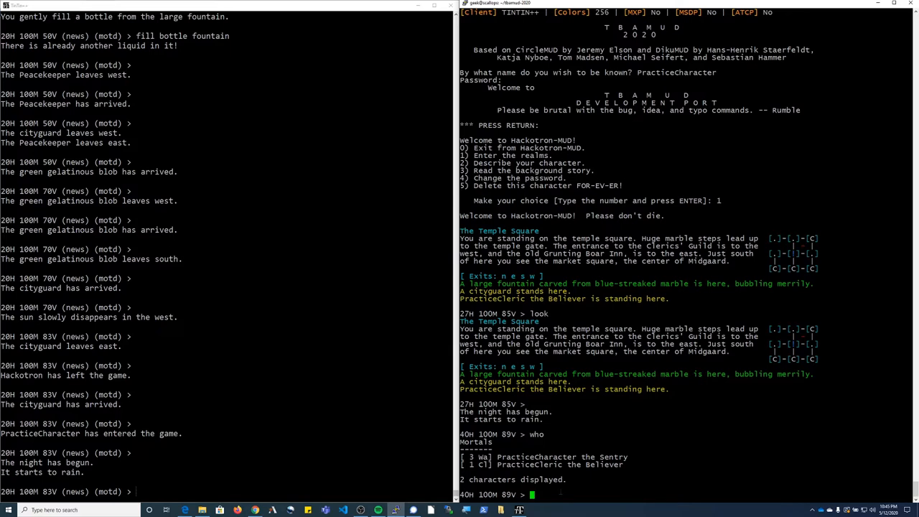
{"action": "type", "text": "g"}
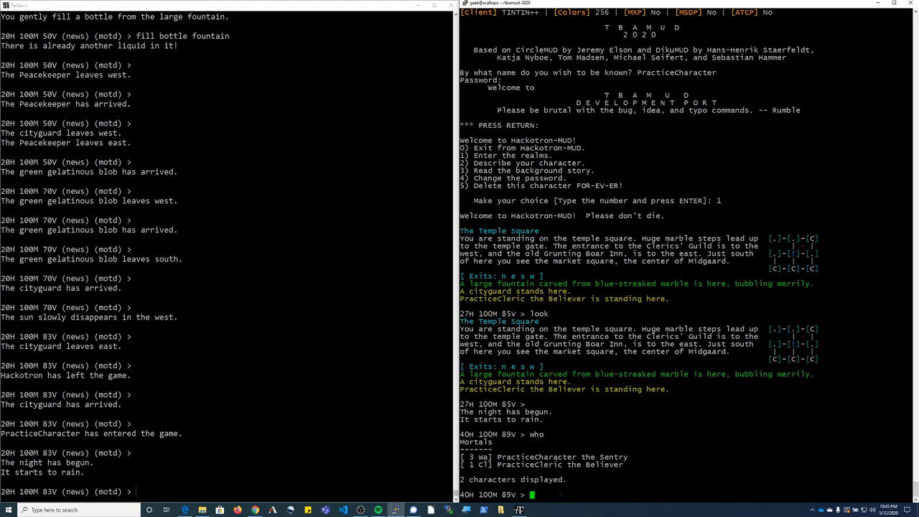
Read 'help group', then create a new group led by PracticeCharacter with 'group new'
{"action": "type", "text": "help group"}
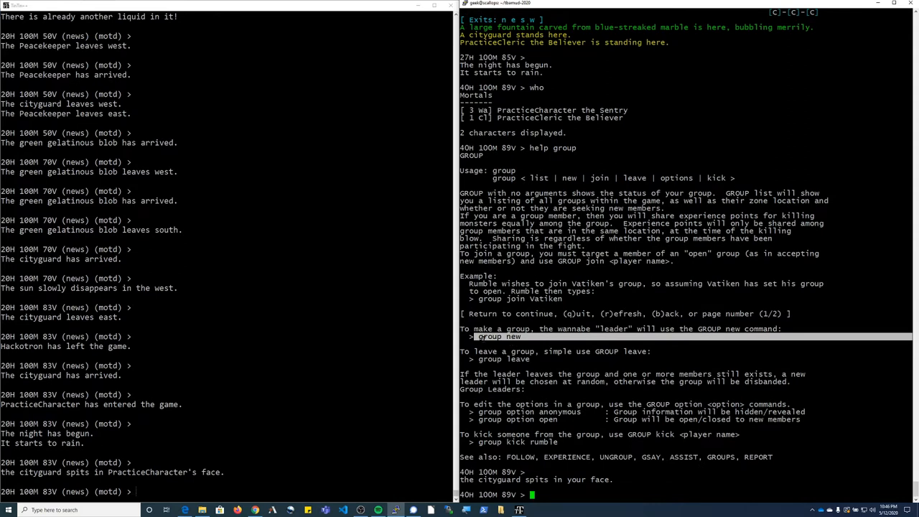
{"action": "type", "text": "group"}
{"action": "left_click", "coordinate": [226, 492]}
{"action": "type", "text": "look"}
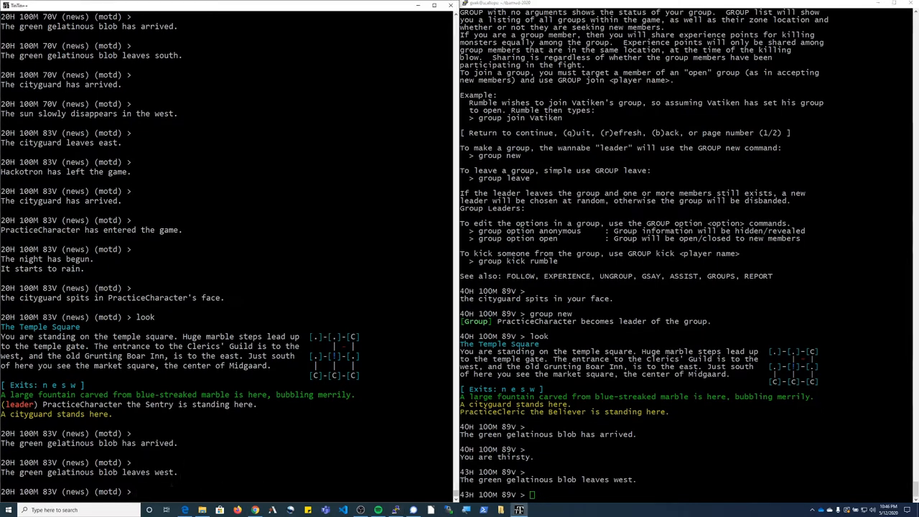
Join PracticeCharacter's group as PracticeCleric with 'group join PracticeCharacter'
{"action": "type", "text": "grou"}
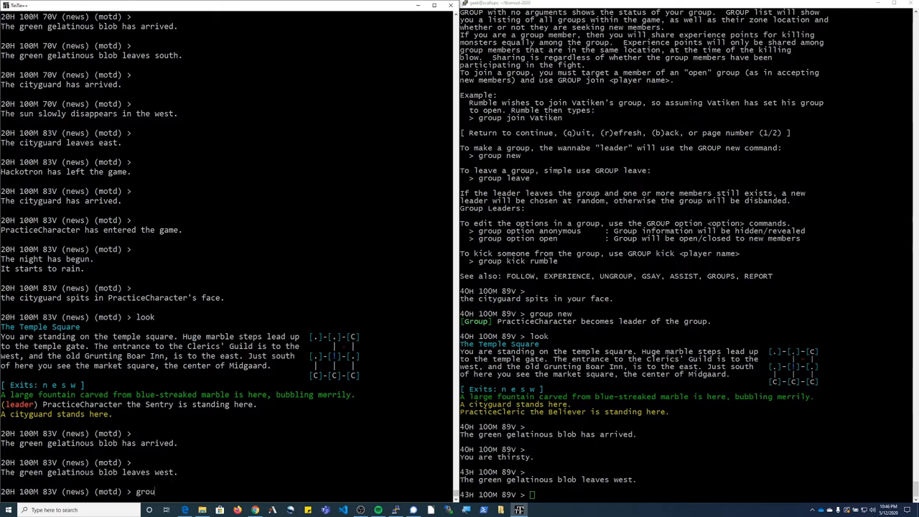
{"action": "type", "text": "p"}
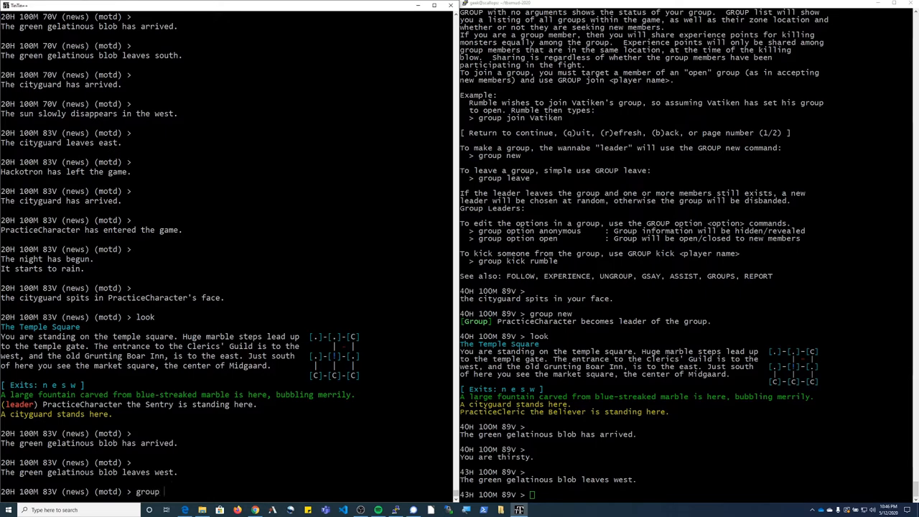
{"action": "type", "text": "join"}
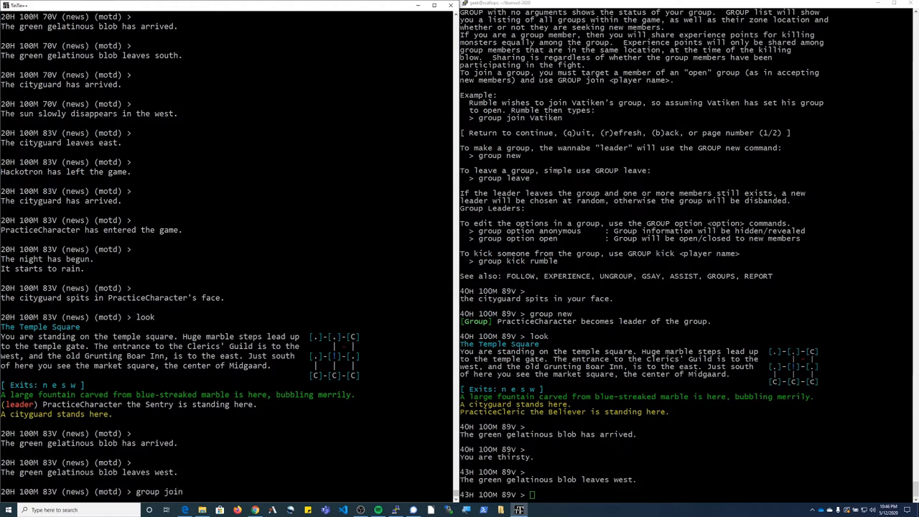
{"action": "type", "text": "PracticeCharac"}
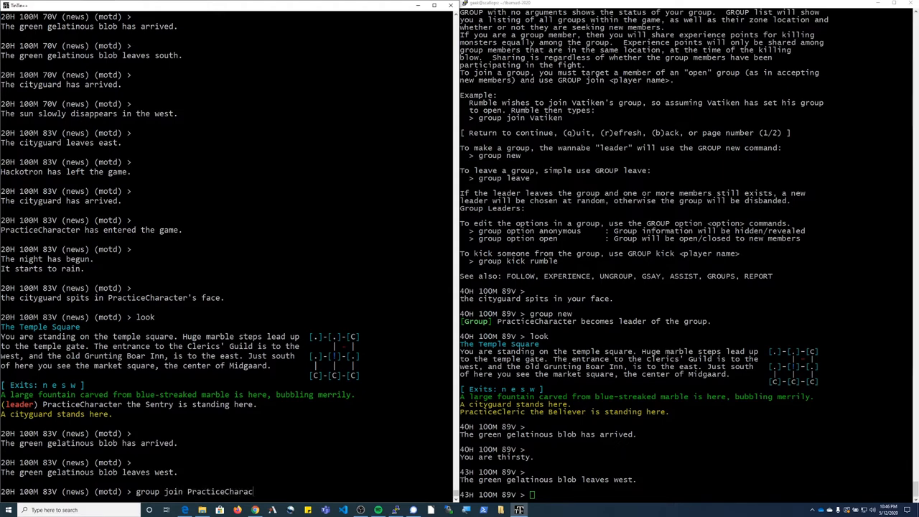
{"action": "key", "text": "Return"}
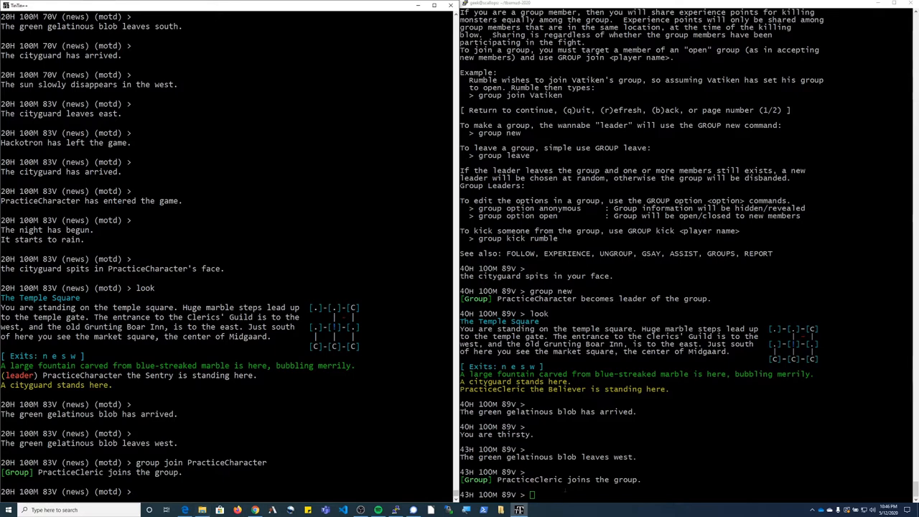
{"action": "type", "text": "gr"}
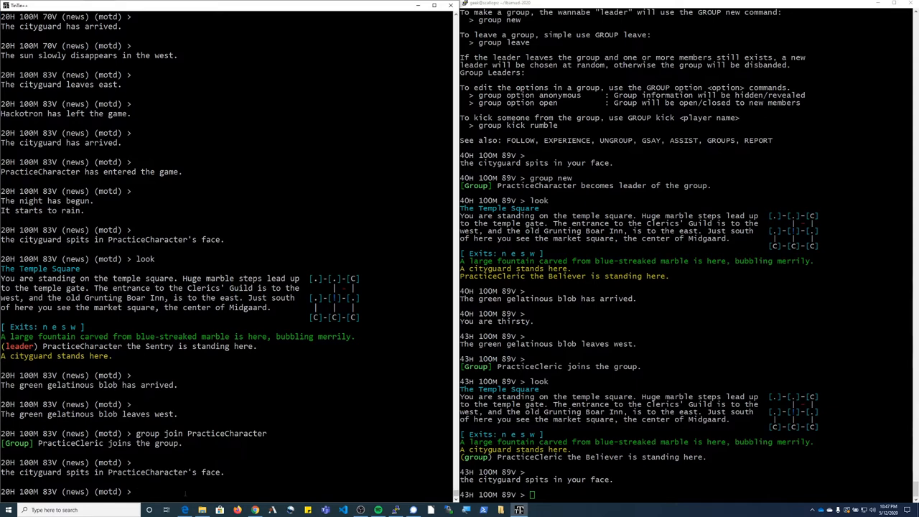
Have PracticeCleric start following PracticeCharacter
{"action": "type", "text": "follow"}
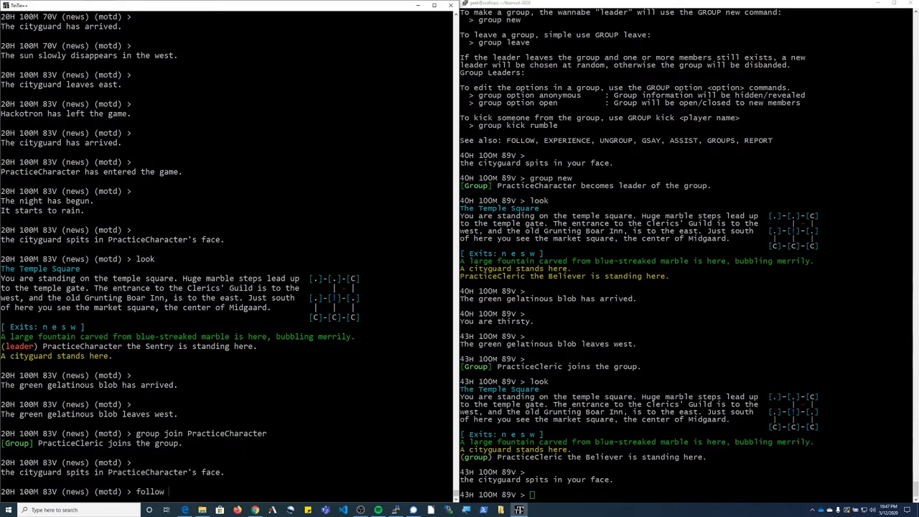
{"action": "type", "text": "PracticeCharact"}
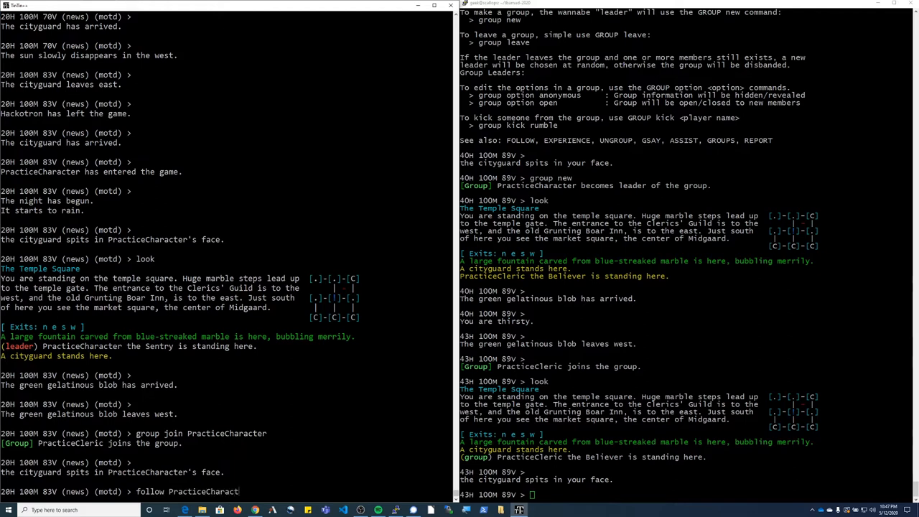
{"action": "key", "text": "Return"}
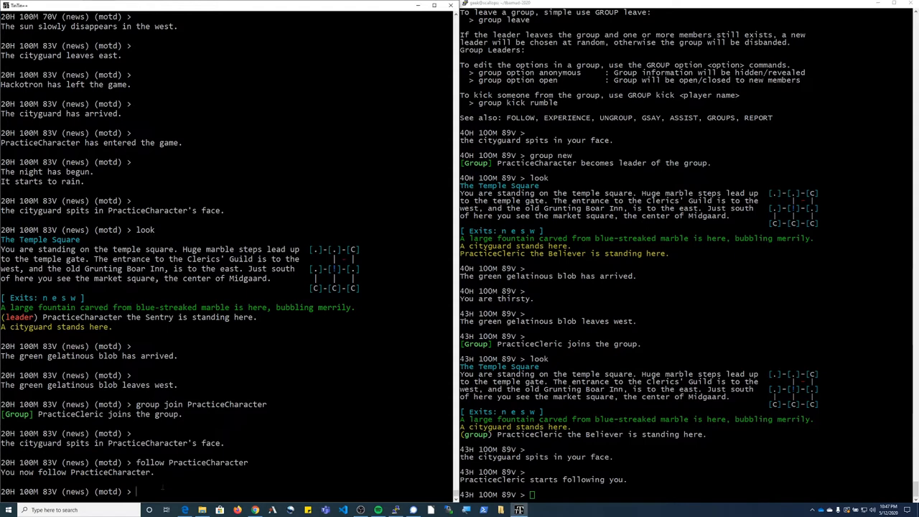
Enable autoassist and autosplit on the cleric and follow the leader north behind the altar
{"action": "type", "text": "au"}
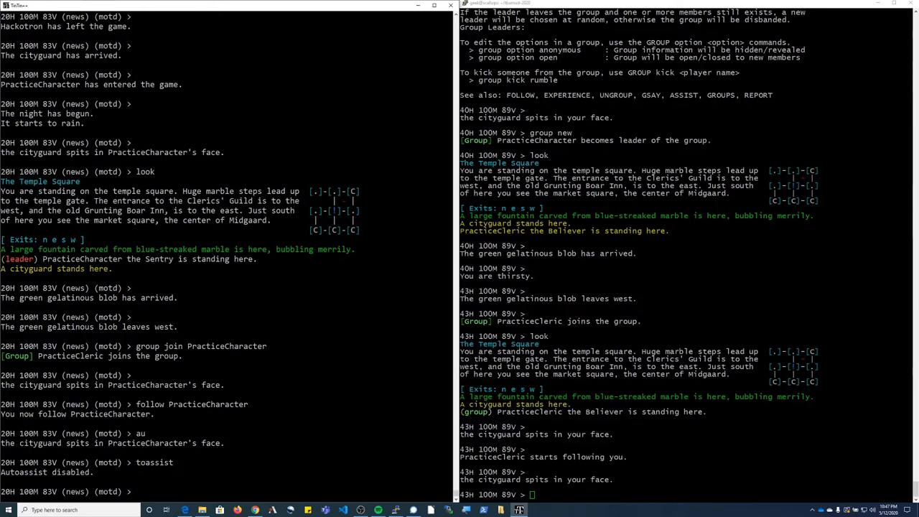
{"action": "type", "text": "autoassist"}
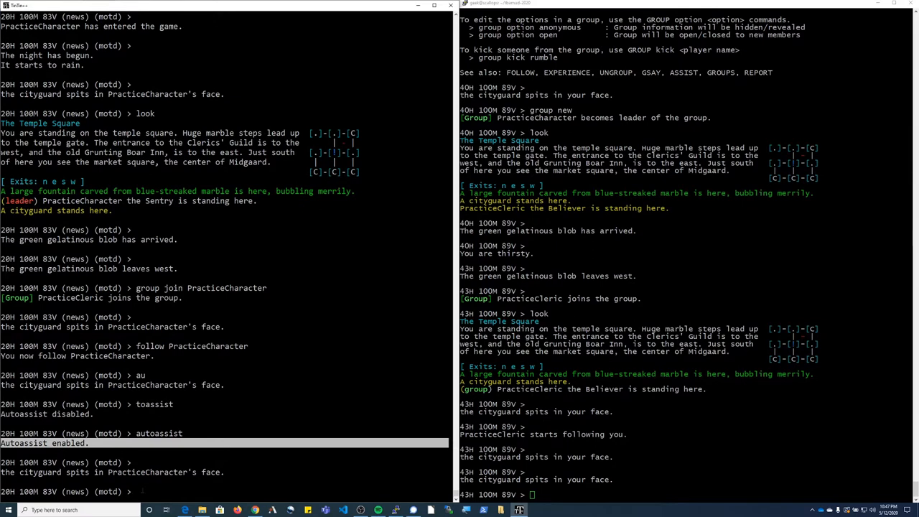
{"action": "type", "text": "autosplit"}
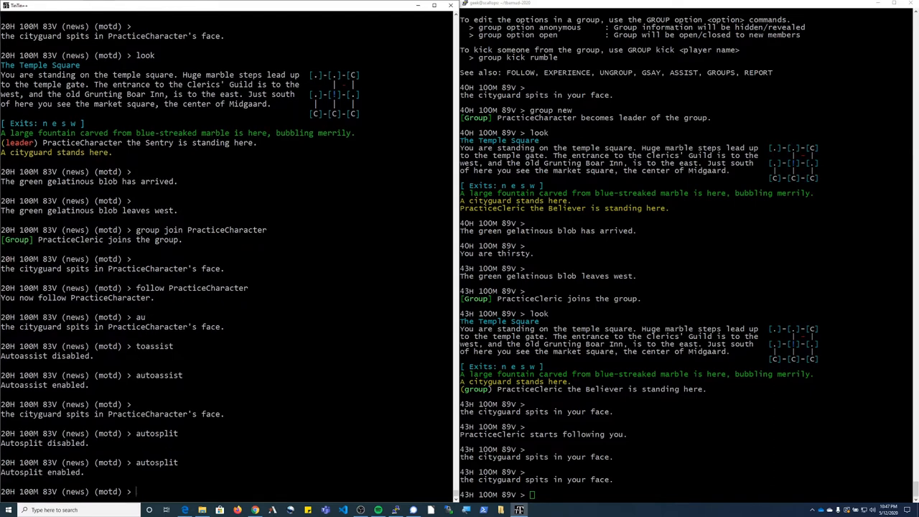
{"action": "scroll", "scroll_direction": "down", "scroll_amount": 3}
{"action": "type", "text": "n"}
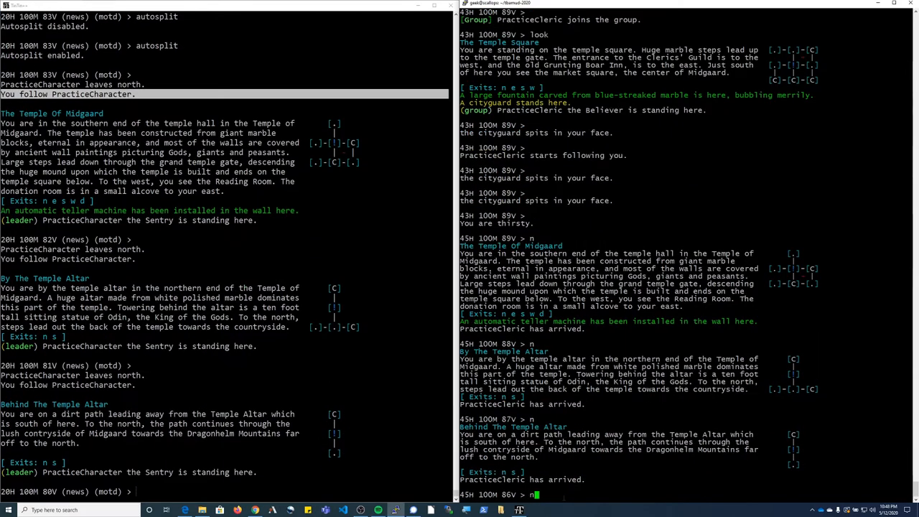
Lead the group to the Beginning of the Passage and target the dragon for a kill
{"action": "key", "text": "Return"}
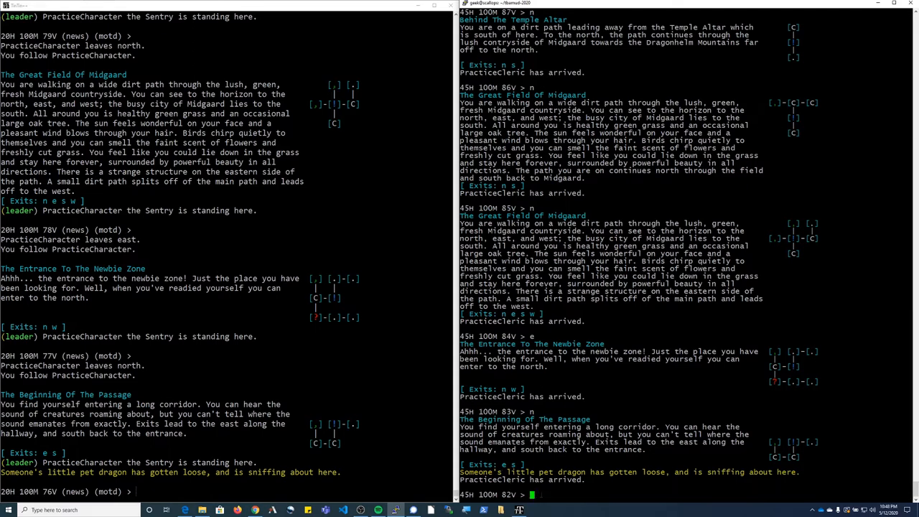
{"action": "type", "text": "gon"}
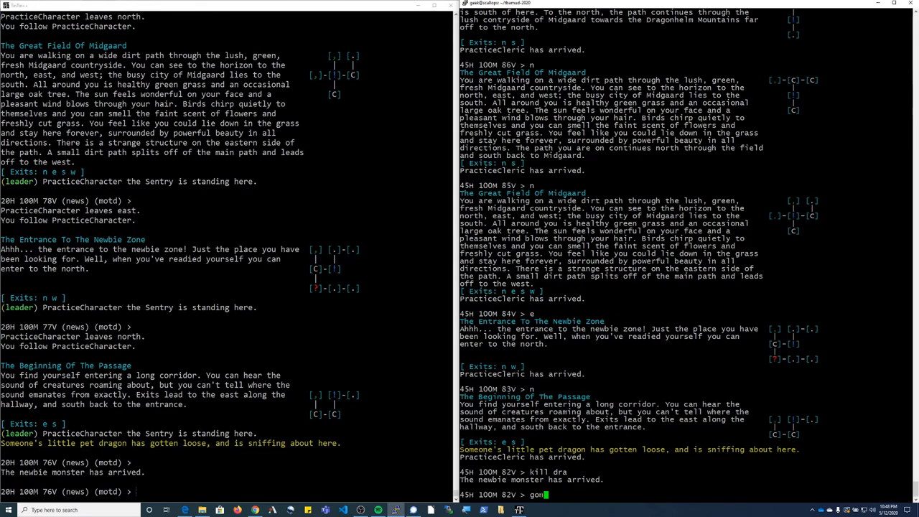
Attack and slay the baby dragon, then toggle autosplit for shared gold
{"action": "key", "text": "Return"}
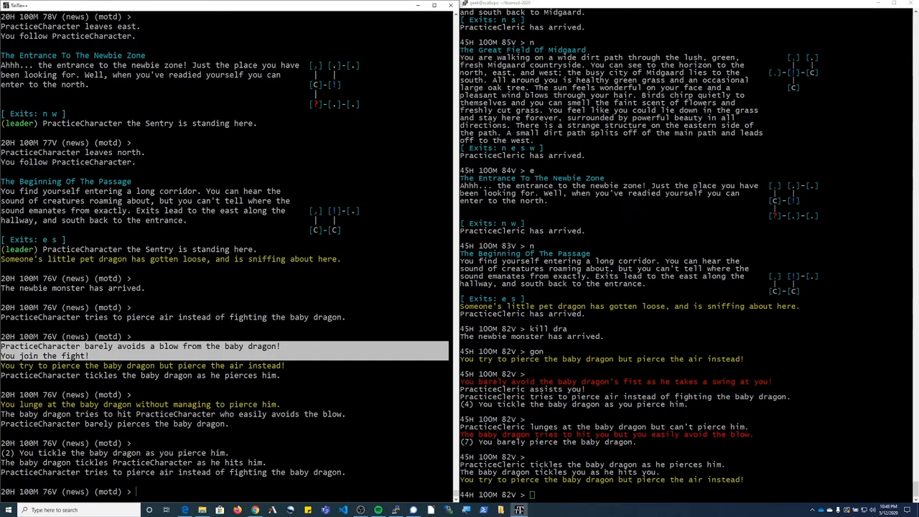
{"action": "scroll", "scroll_direction": "down", "scroll_amount": 3}
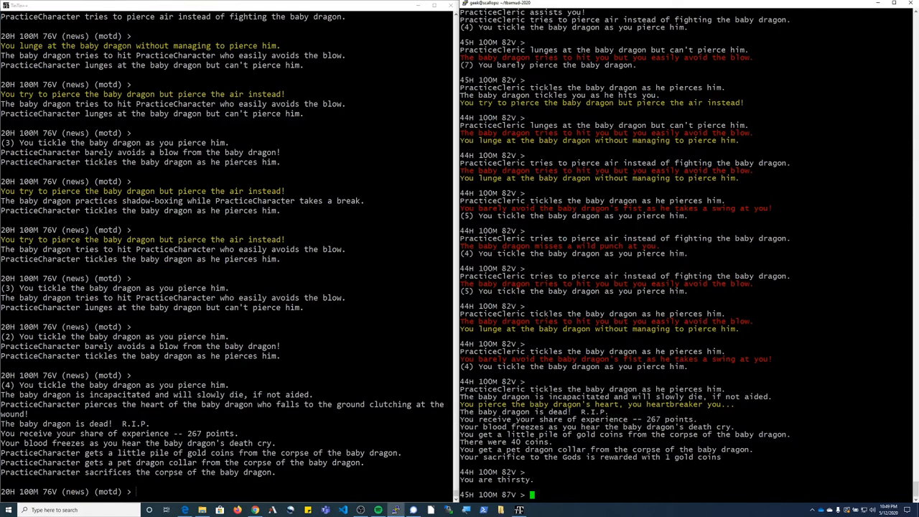
{"action": "type", "text": "a"}
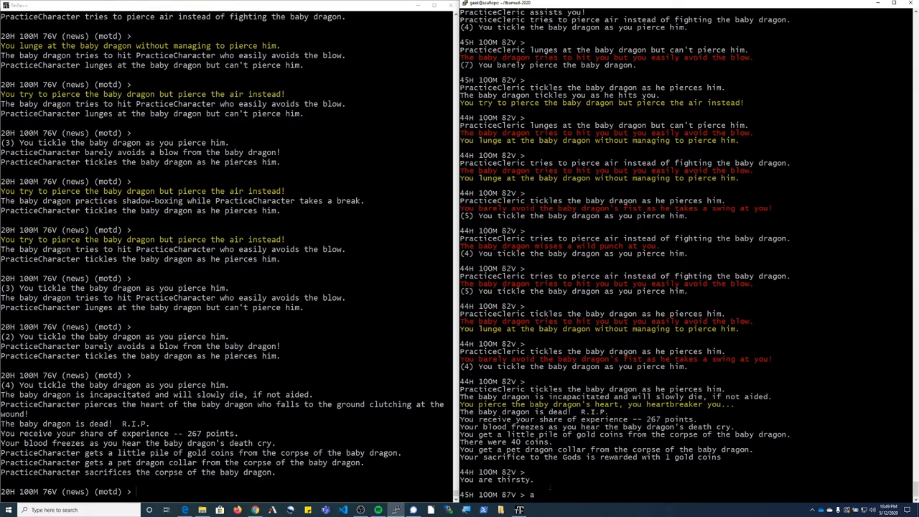
{"action": "type", "text": "utospl"}
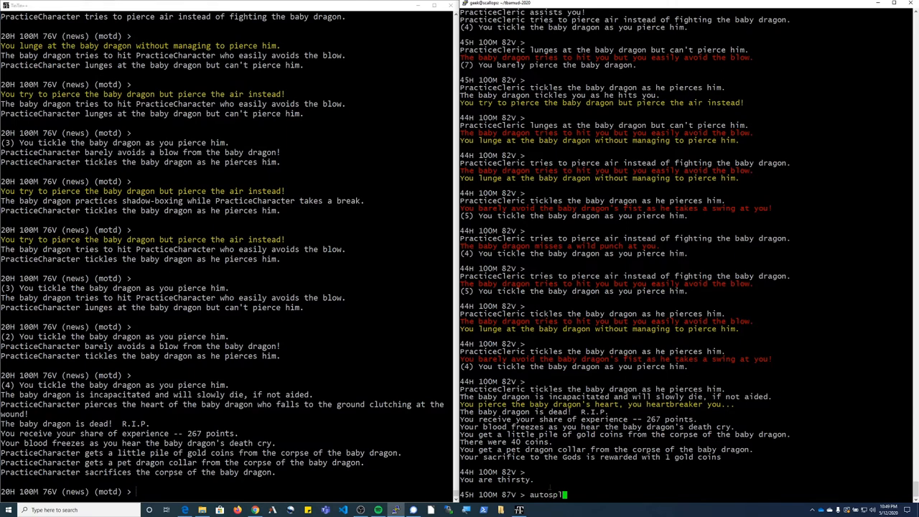
{"action": "key", "text": "Return"}
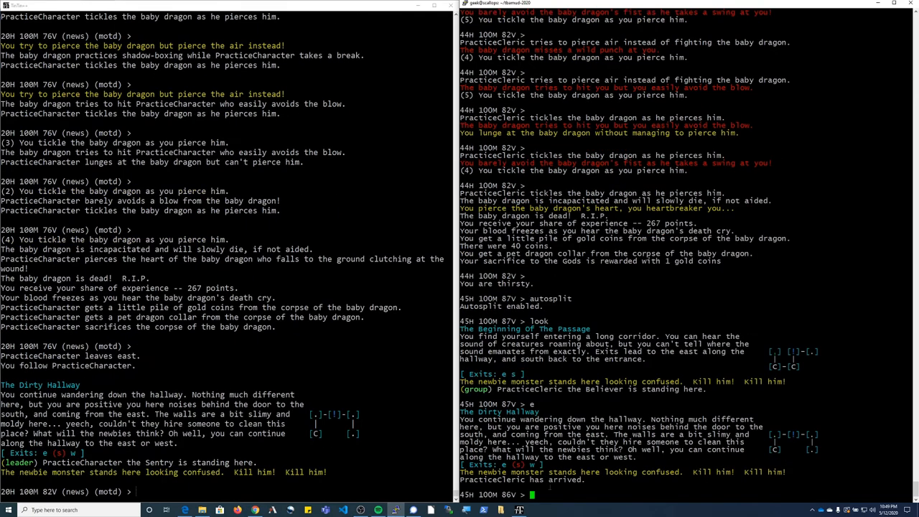
Kill the newbie monster, then have the cleric cast 'cure light' on PracticeCharacter
{"action": "type", "text": "kill monster"}
{"action": "left_click", "coordinate": [226, 491]}
{"action": "type", "text": "pra"}
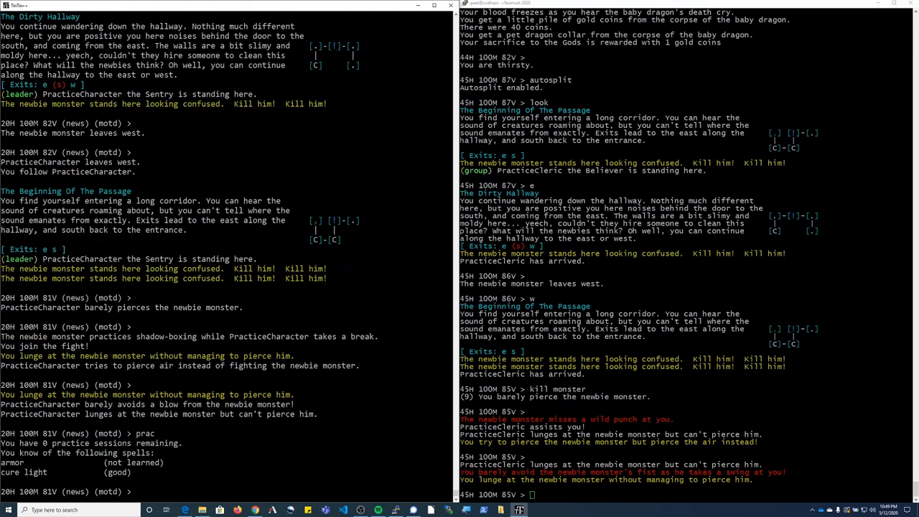
{"action": "type", "text": "c"}
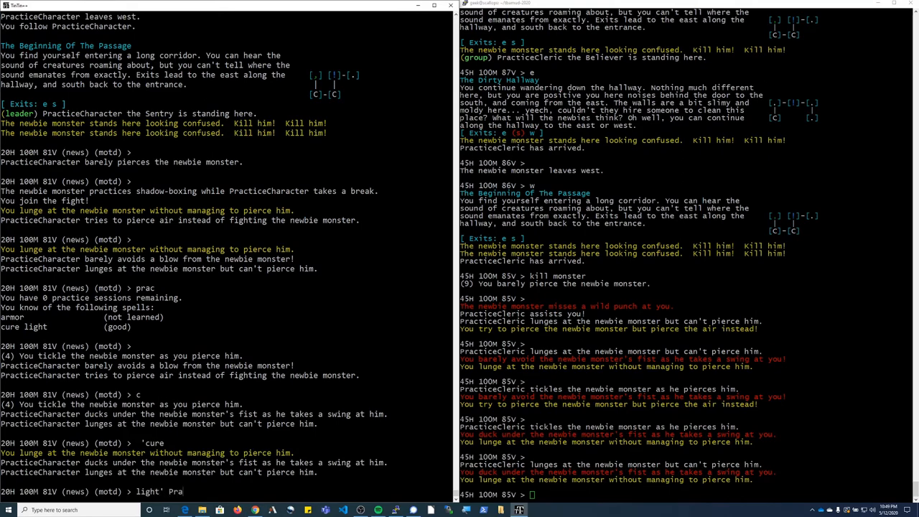
{"action": "type", "text": "iceCharacter"}
{"action": "key", "text": "Return"}
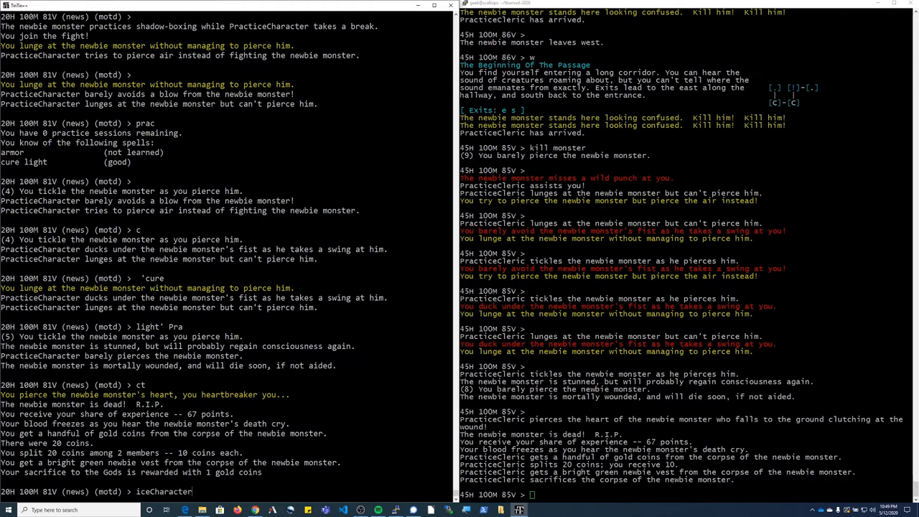
{"action": "key", "text": "Return"}
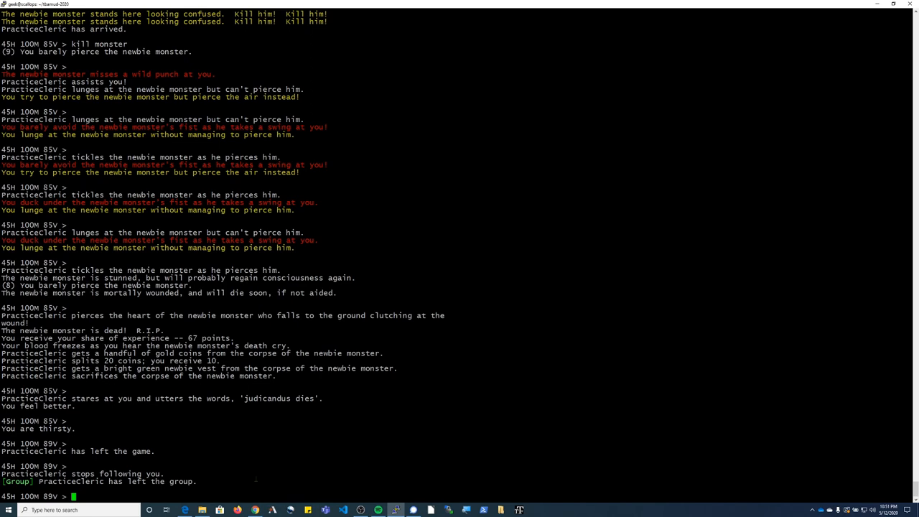
Quit with the leader, choose 5 at the Hackotron menu, and close TinTin++ with #end
{"action": "type", "text": "quit"}
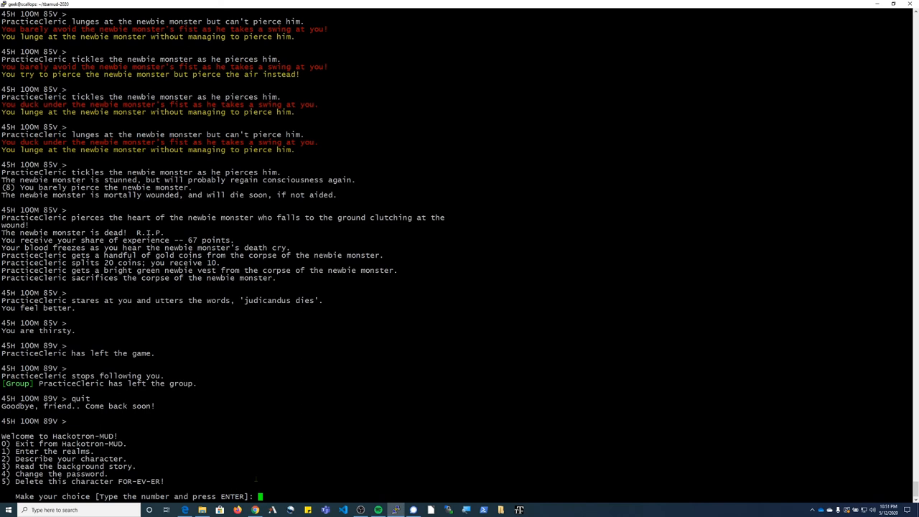
{"action": "type", "text": "5"}
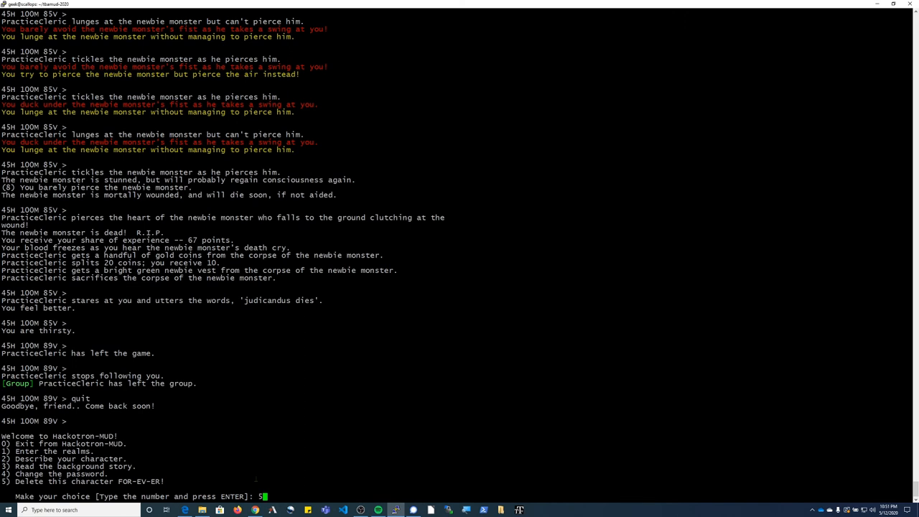
{"action": "key", "text": "Return"}
{"action": "type", "text": "0"}
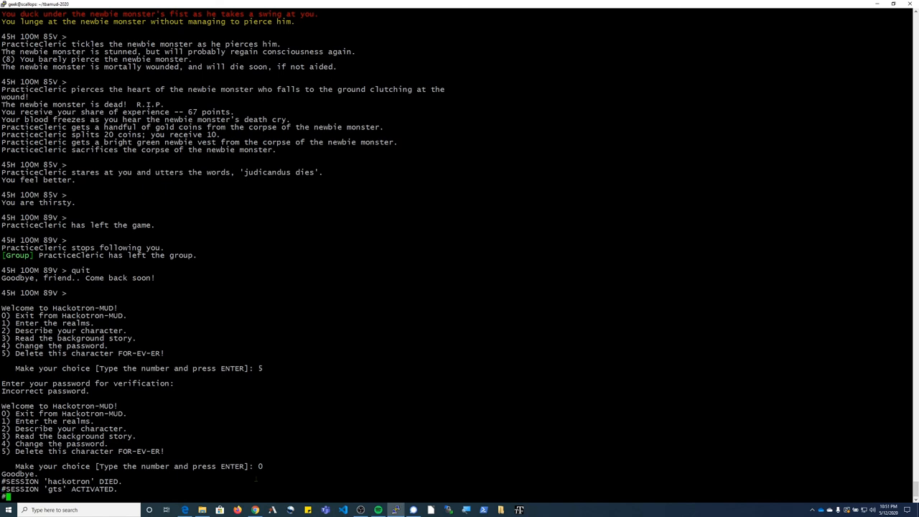
{"action": "type", "text": "end"}
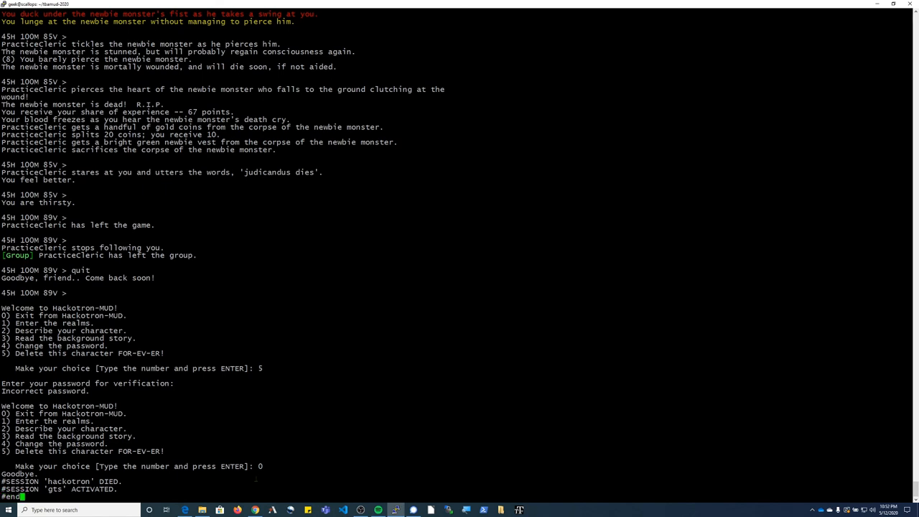